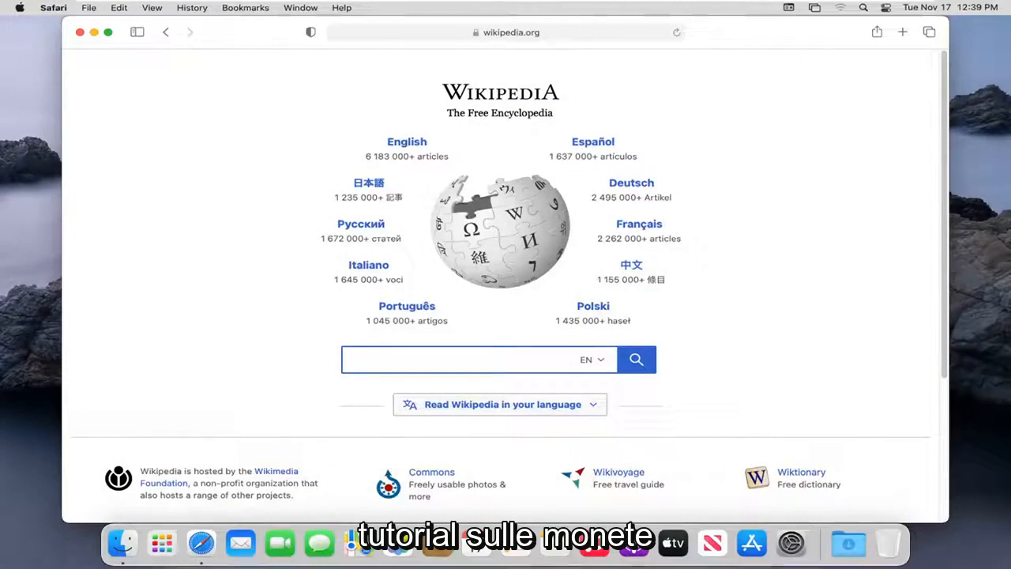
# Bring up Safari's Preferences window from the Safari menu
pyautogui.click(477, 361)
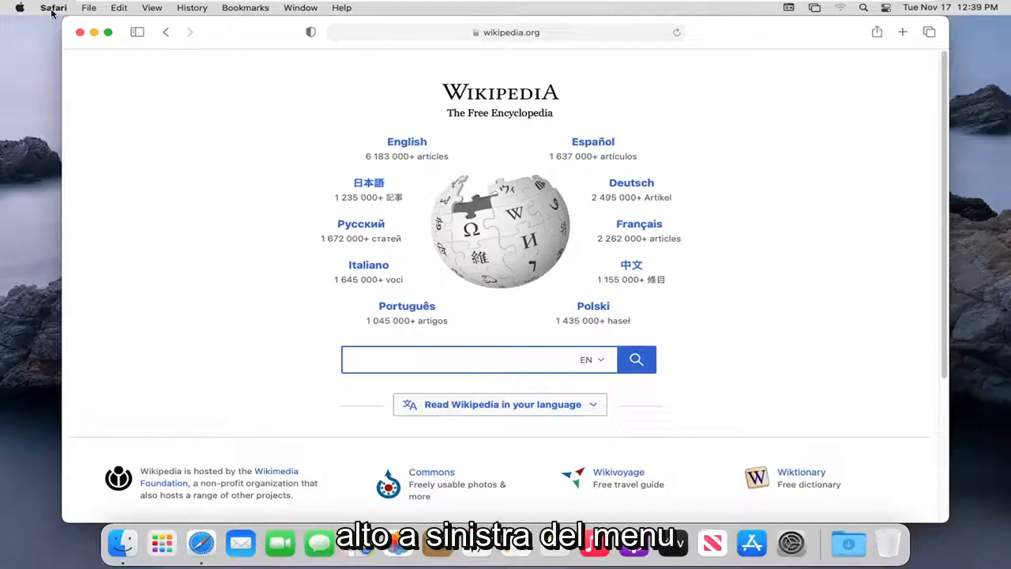
pyautogui.click(54, 6)
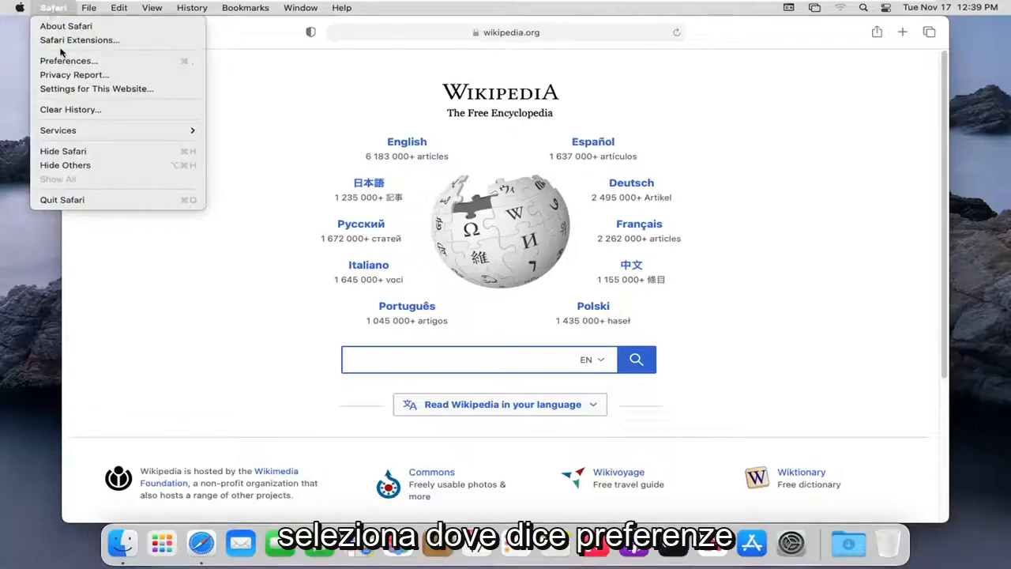
pyautogui.moveTo(69, 60)
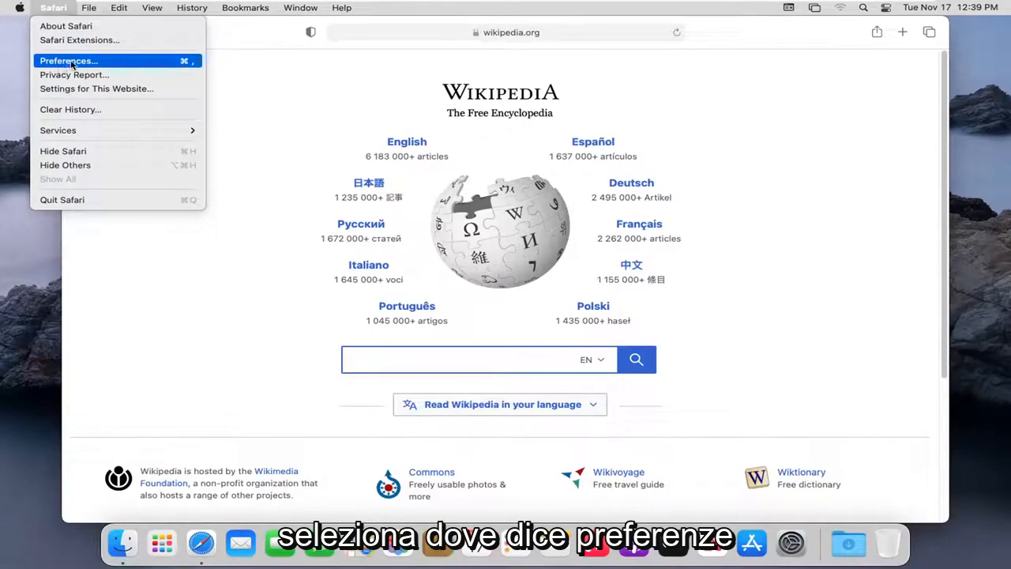
pyautogui.click(68, 60)
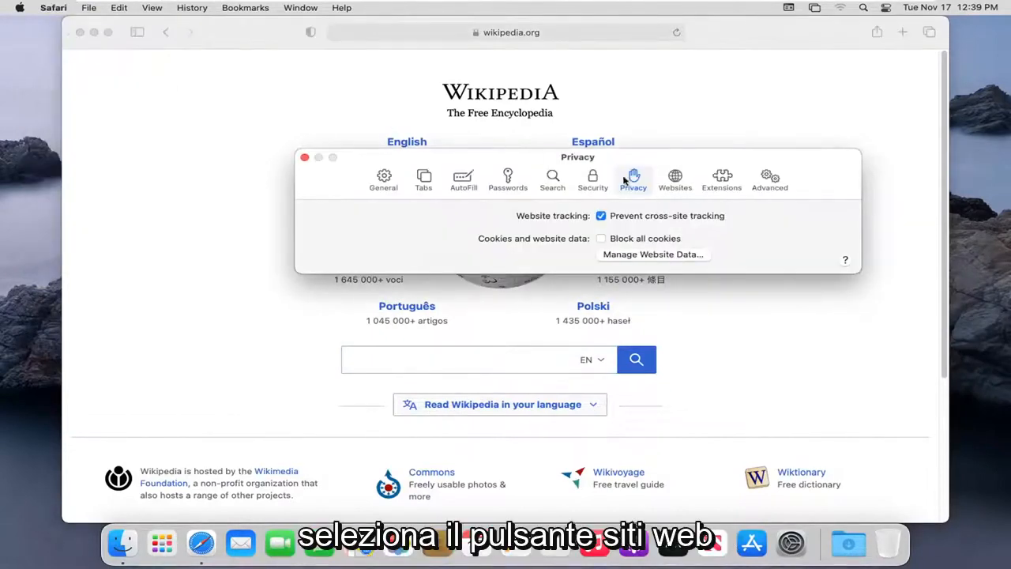
# Look through the Websites and General sections, then move to Privacy
pyautogui.click(674, 177)
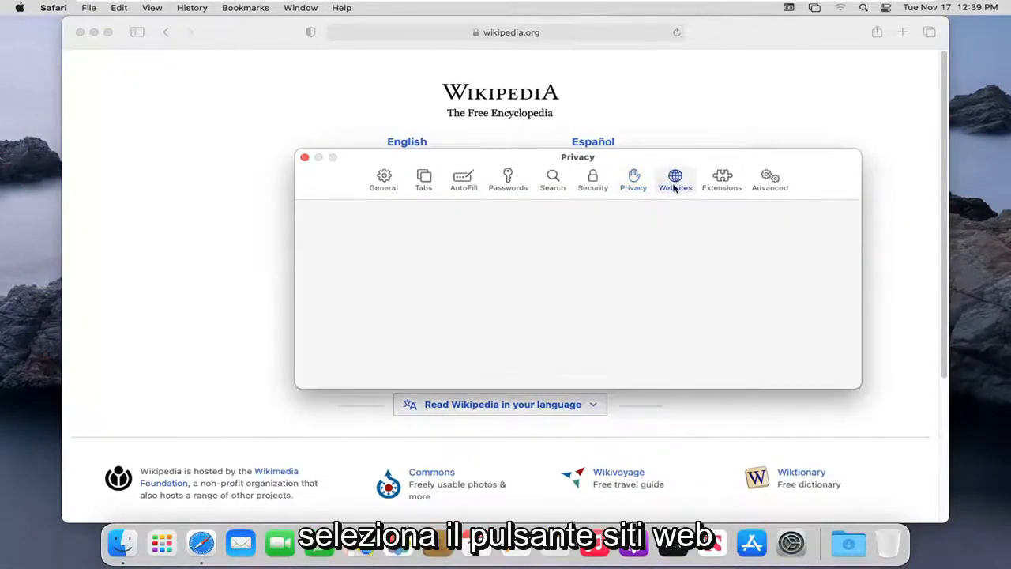
pyautogui.click(674, 177)
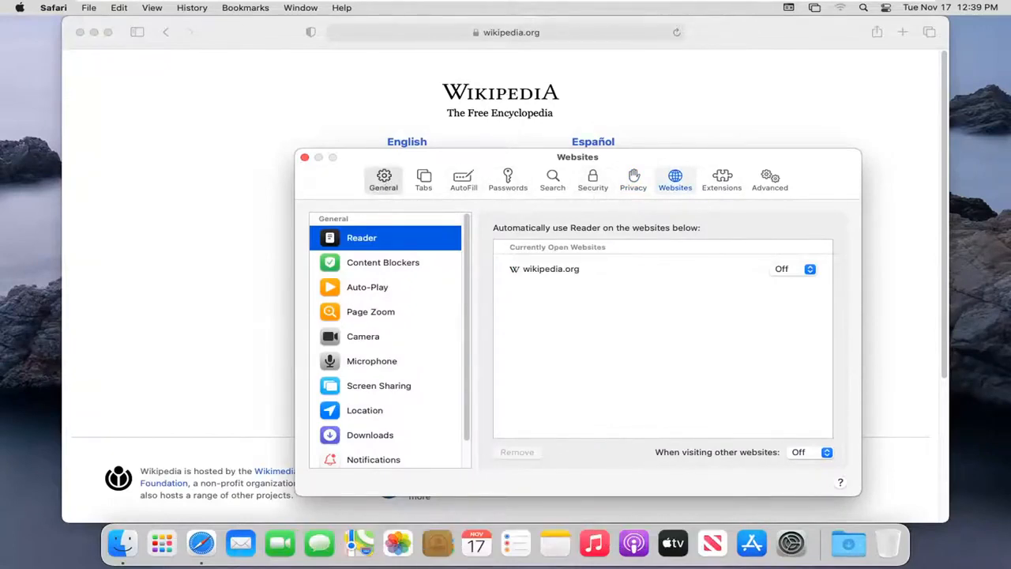
pyautogui.click(382, 177)
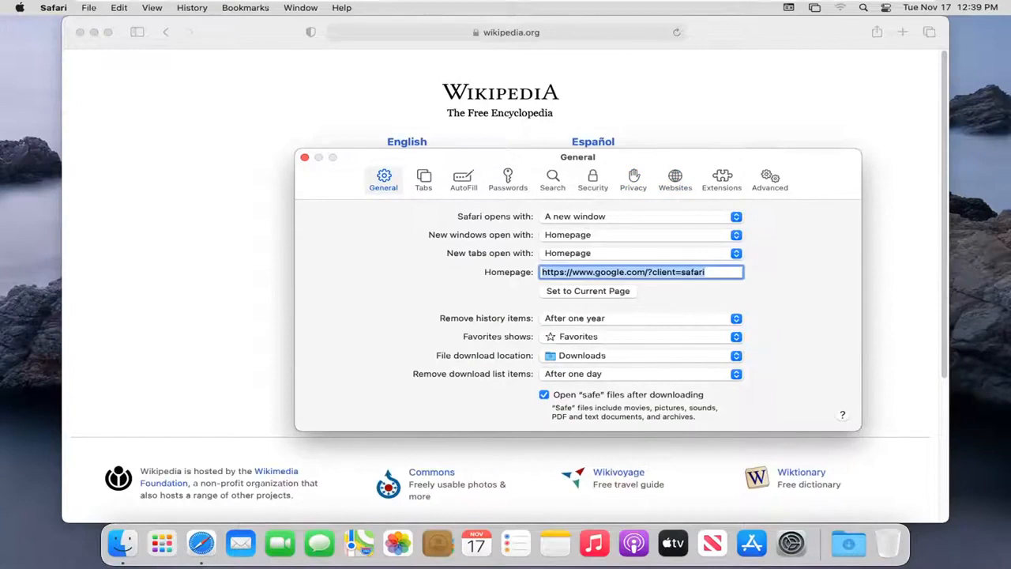
pyautogui.moveTo(803, 386)
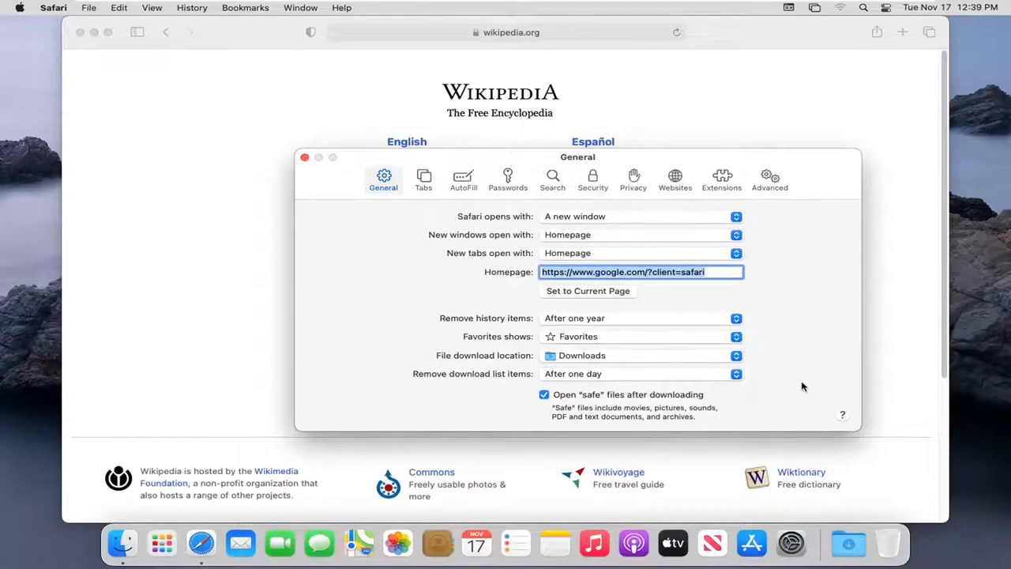
pyautogui.click(632, 177)
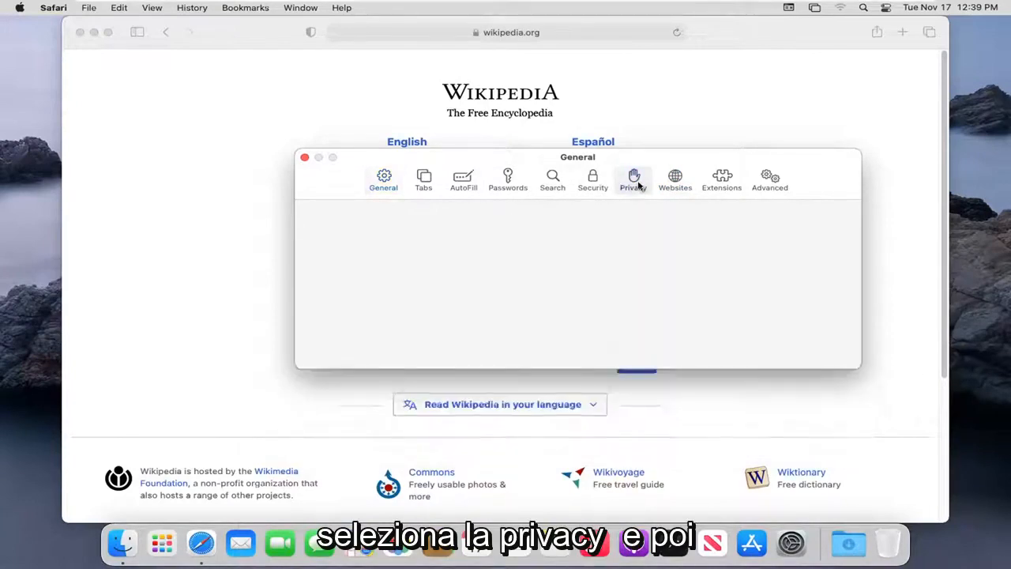
# Show the five sites in Manage Website Data and request Remove All
pyautogui.click(632, 177)
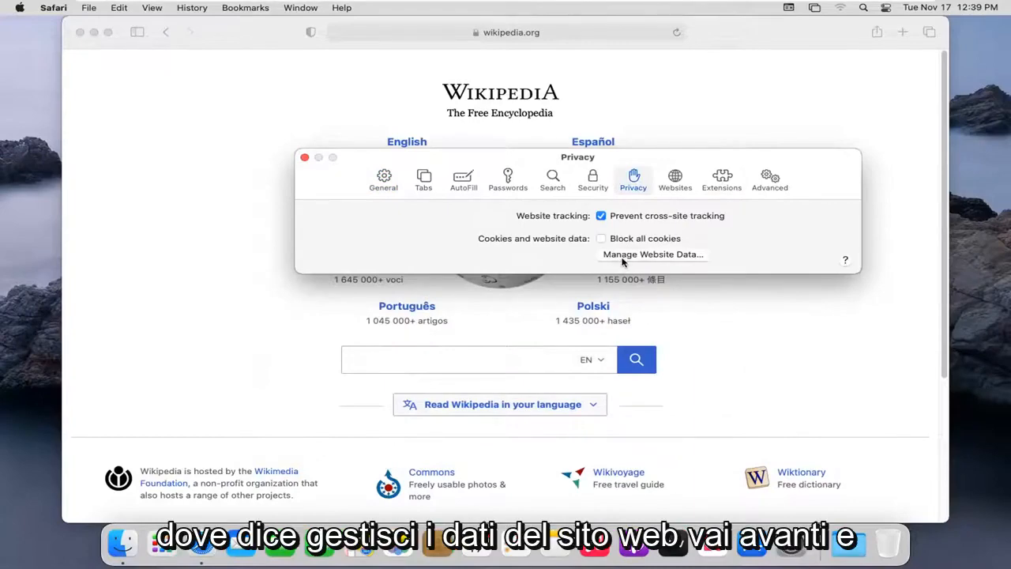
pyautogui.click(653, 253)
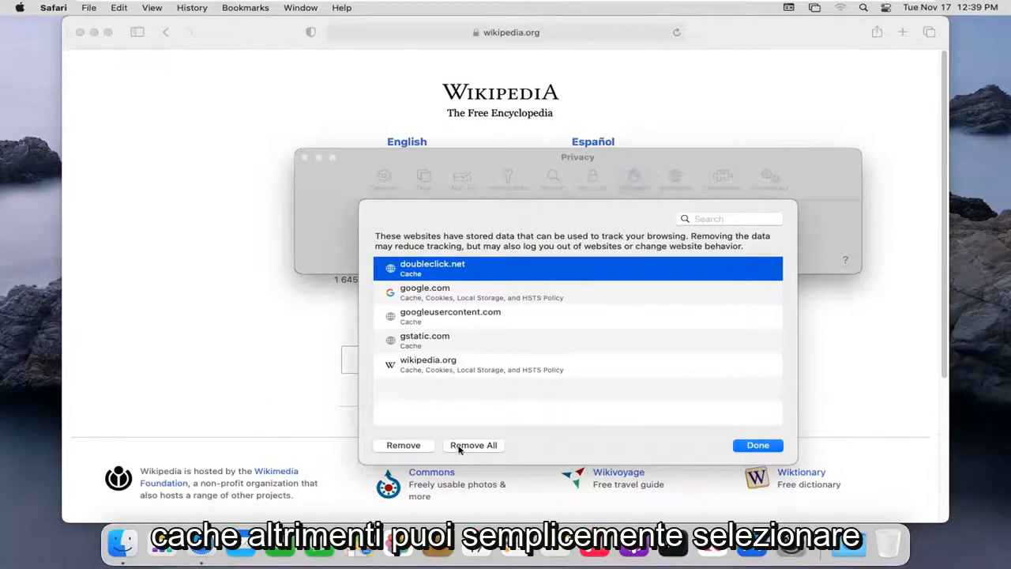
pyautogui.click(474, 445)
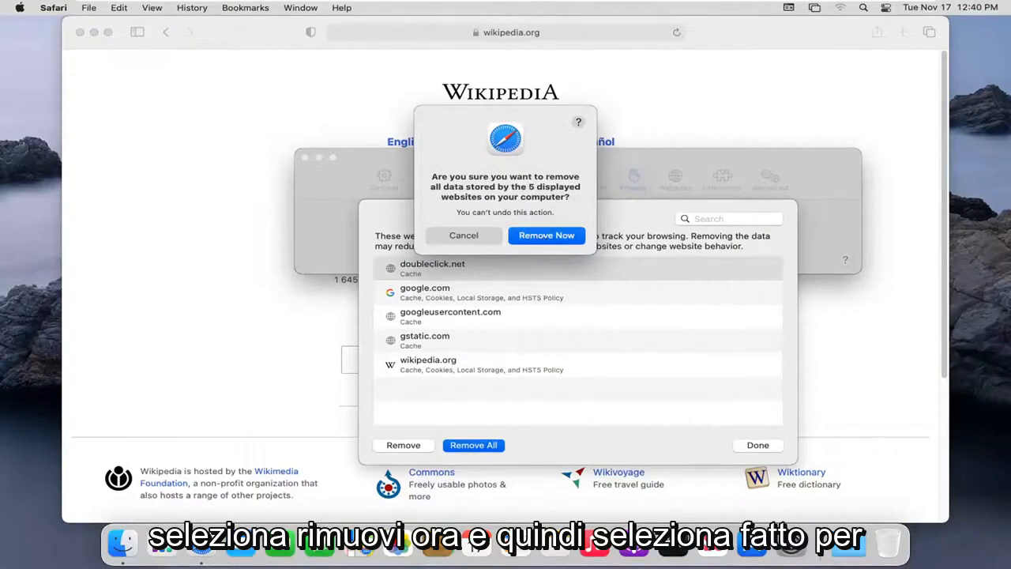
# Confirm Remove Now, finish with Done, and close Preferences back to Wikipedia
pyautogui.click(547, 235)
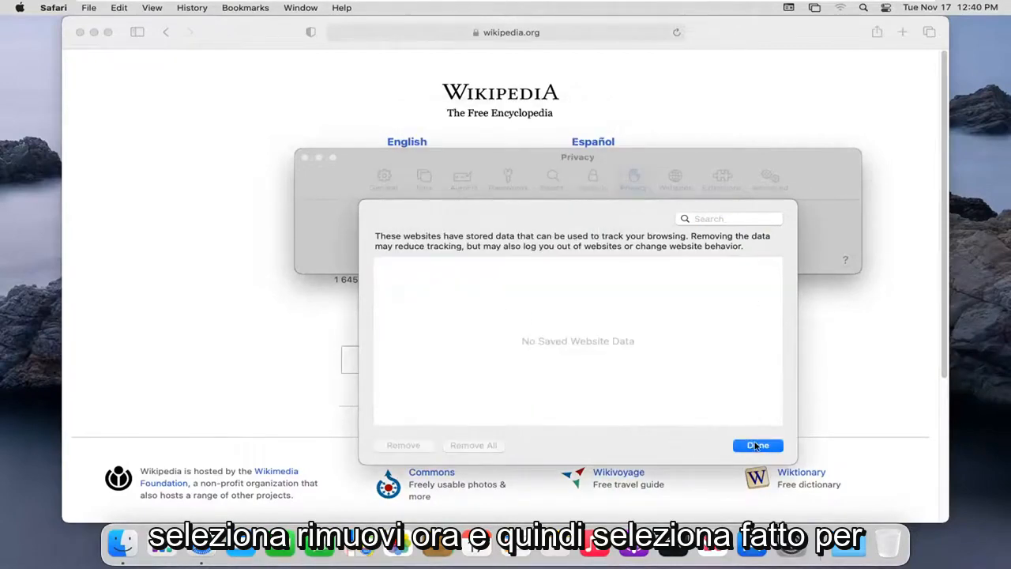
pyautogui.click(757, 445)
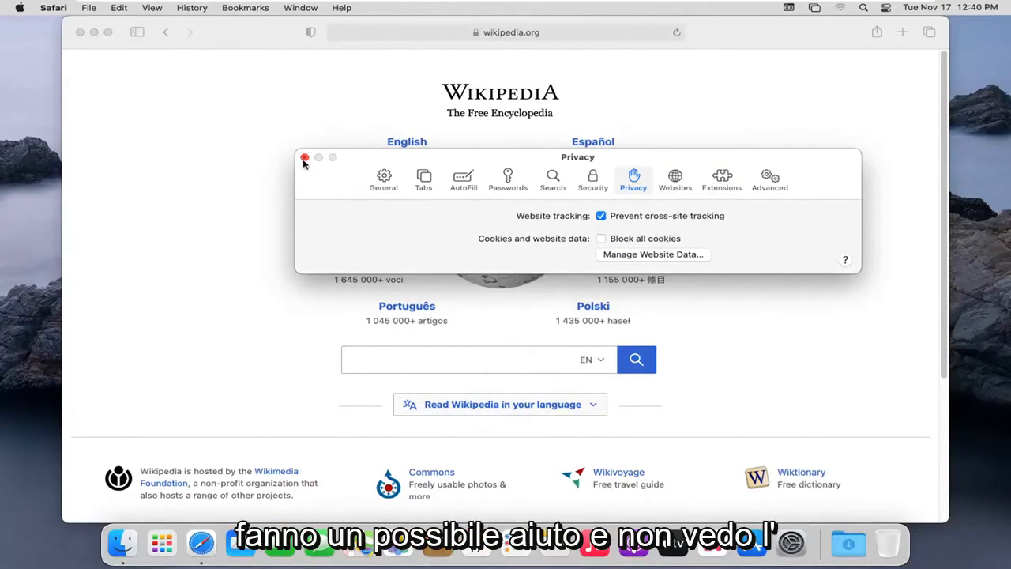
pyautogui.click(305, 158)
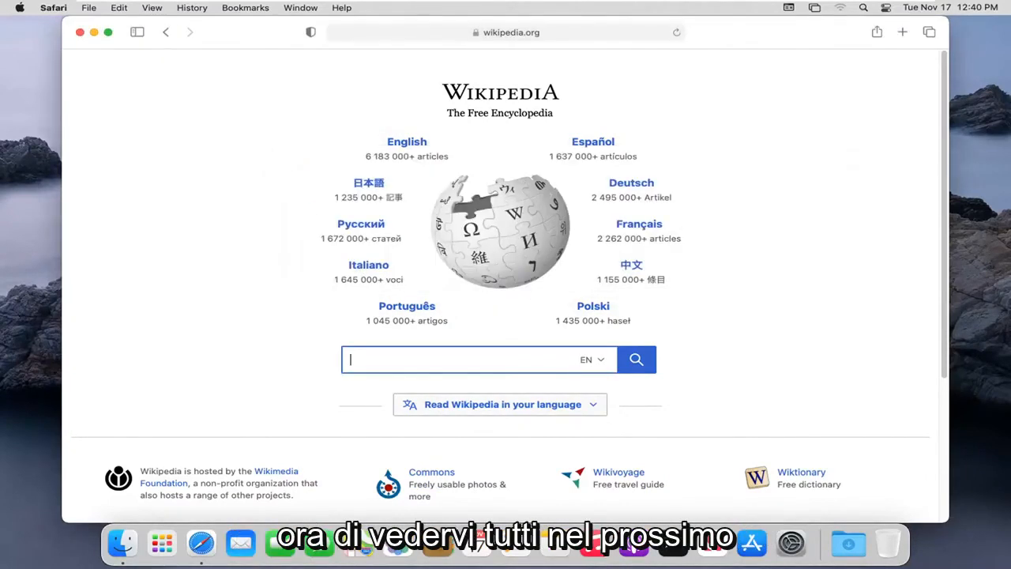